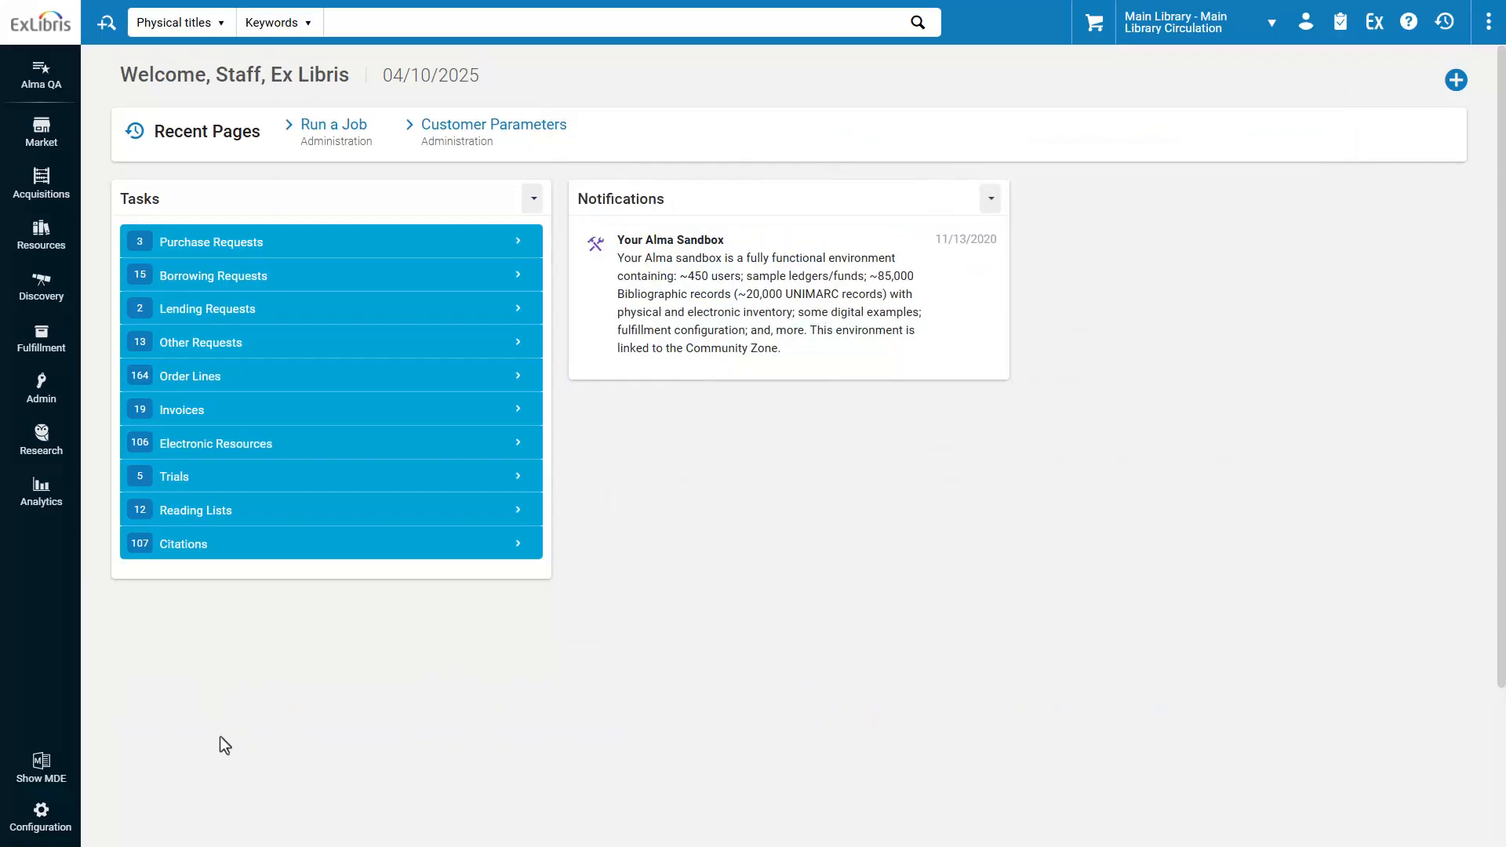
Step: Open the Metadata Editor's Rules area and start a new normalization rule
left_click(40, 769)
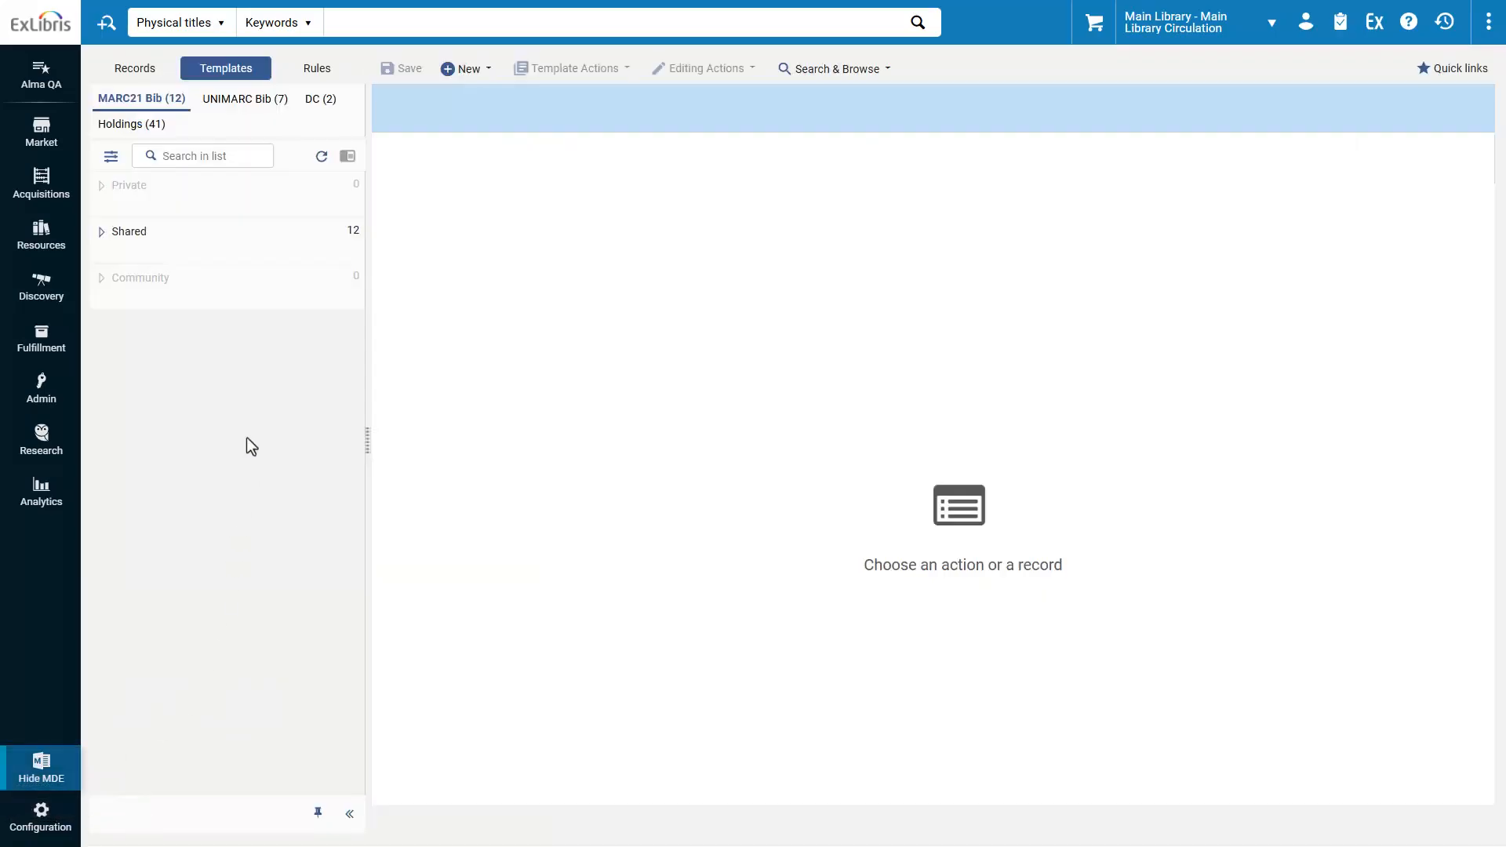
left_click(316, 68)
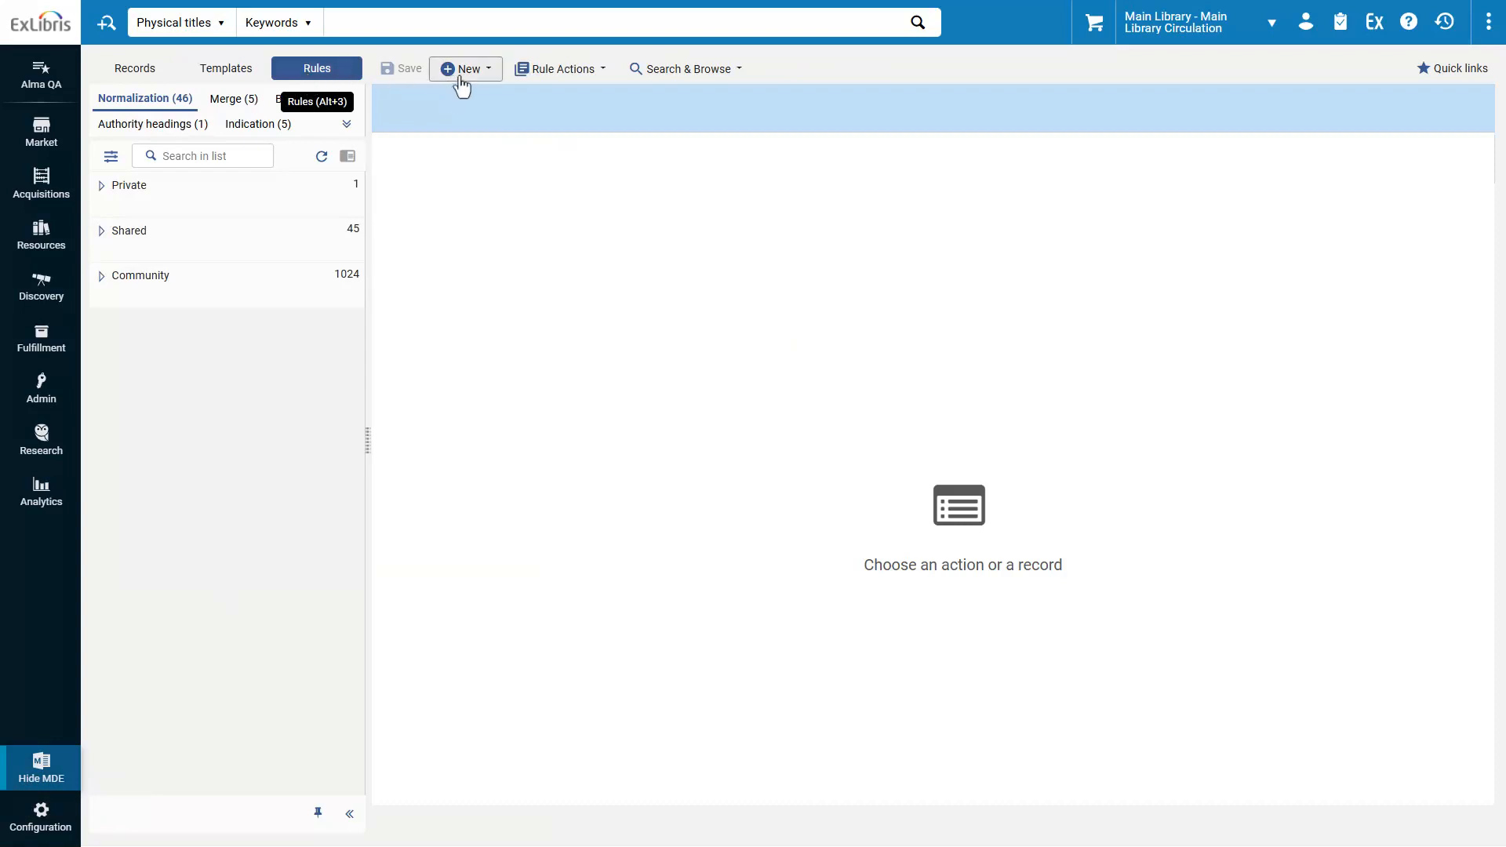
left_click(465, 68)
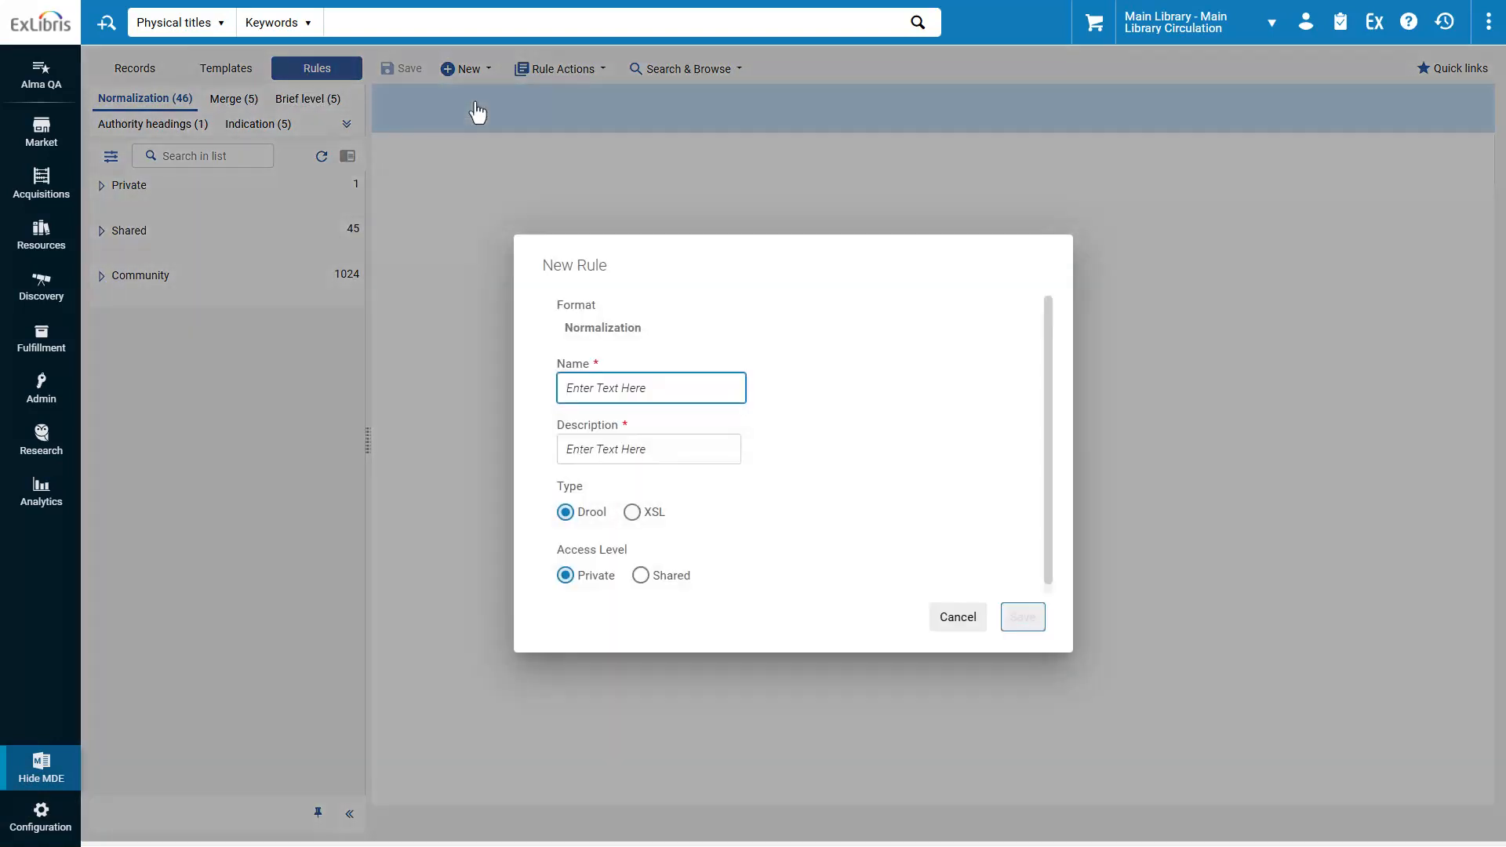
Step: Create a shared XSL normalization rule named 'Re-sequence MARC Fields'
type("Re-sequence MARC Fields")
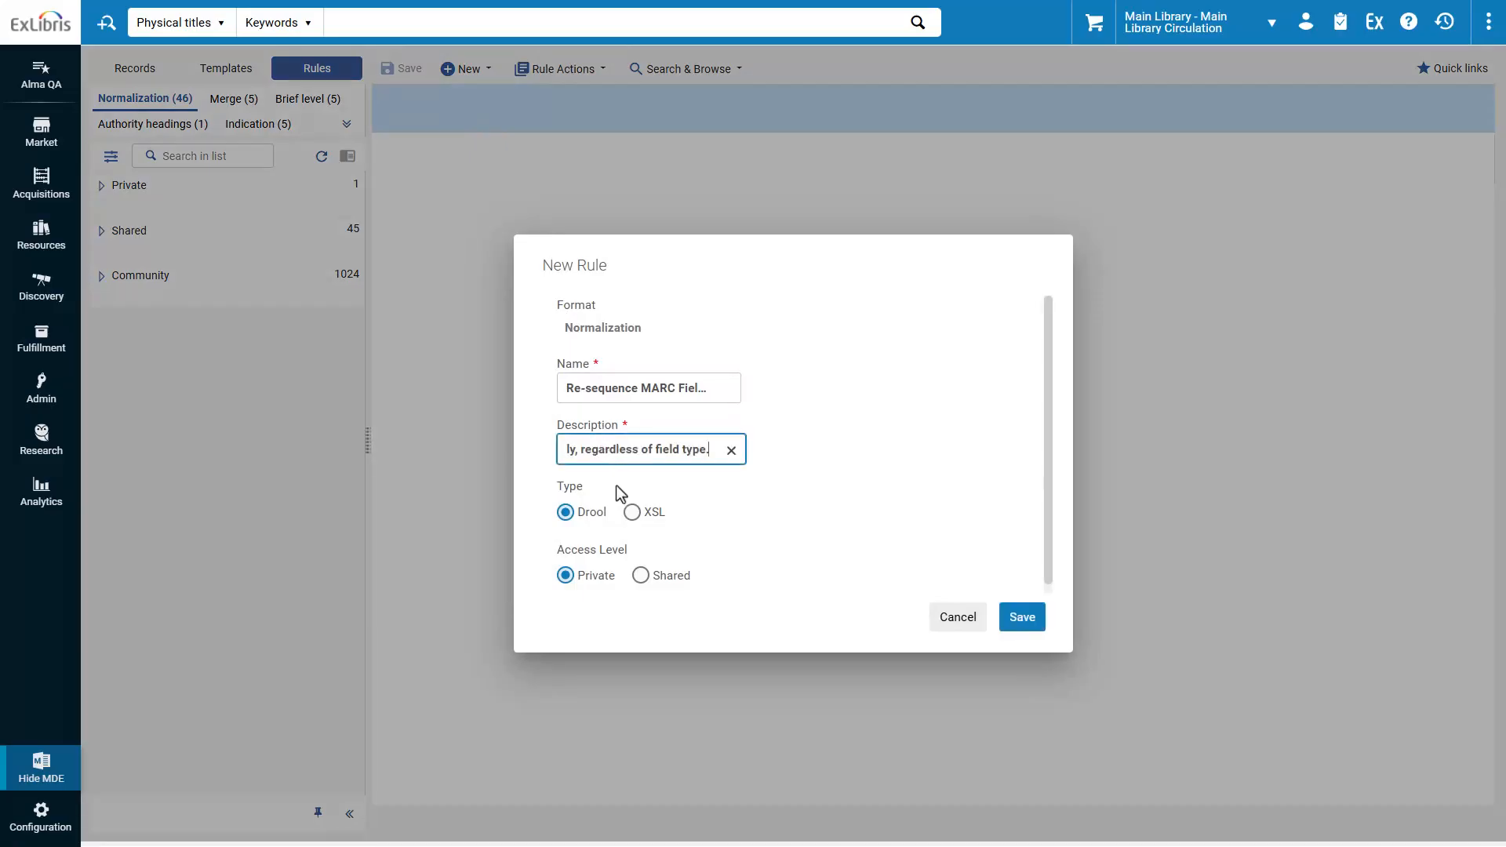
left_click(632, 513)
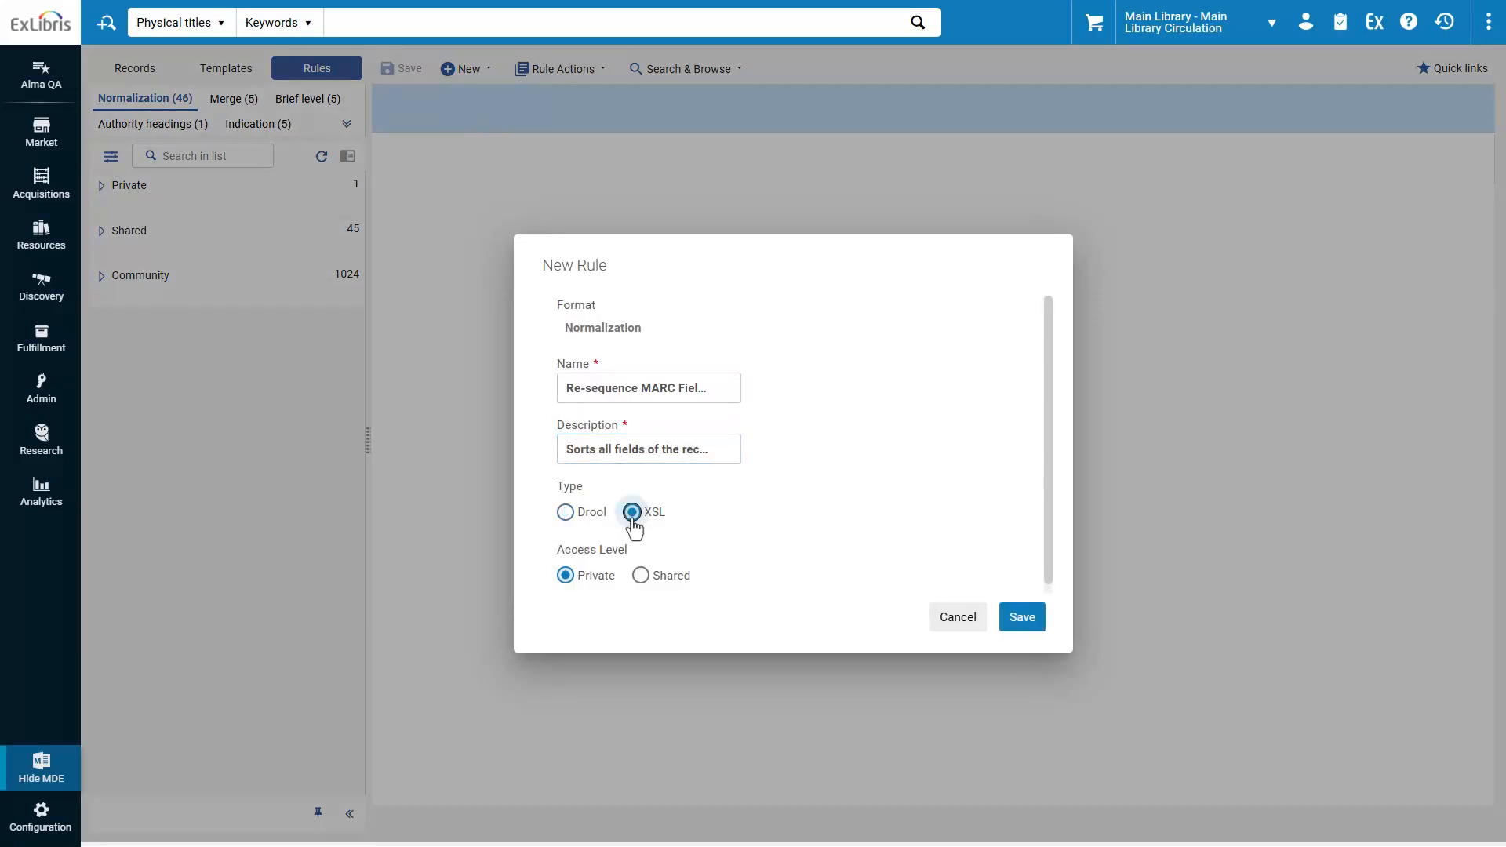
left_click(641, 575)
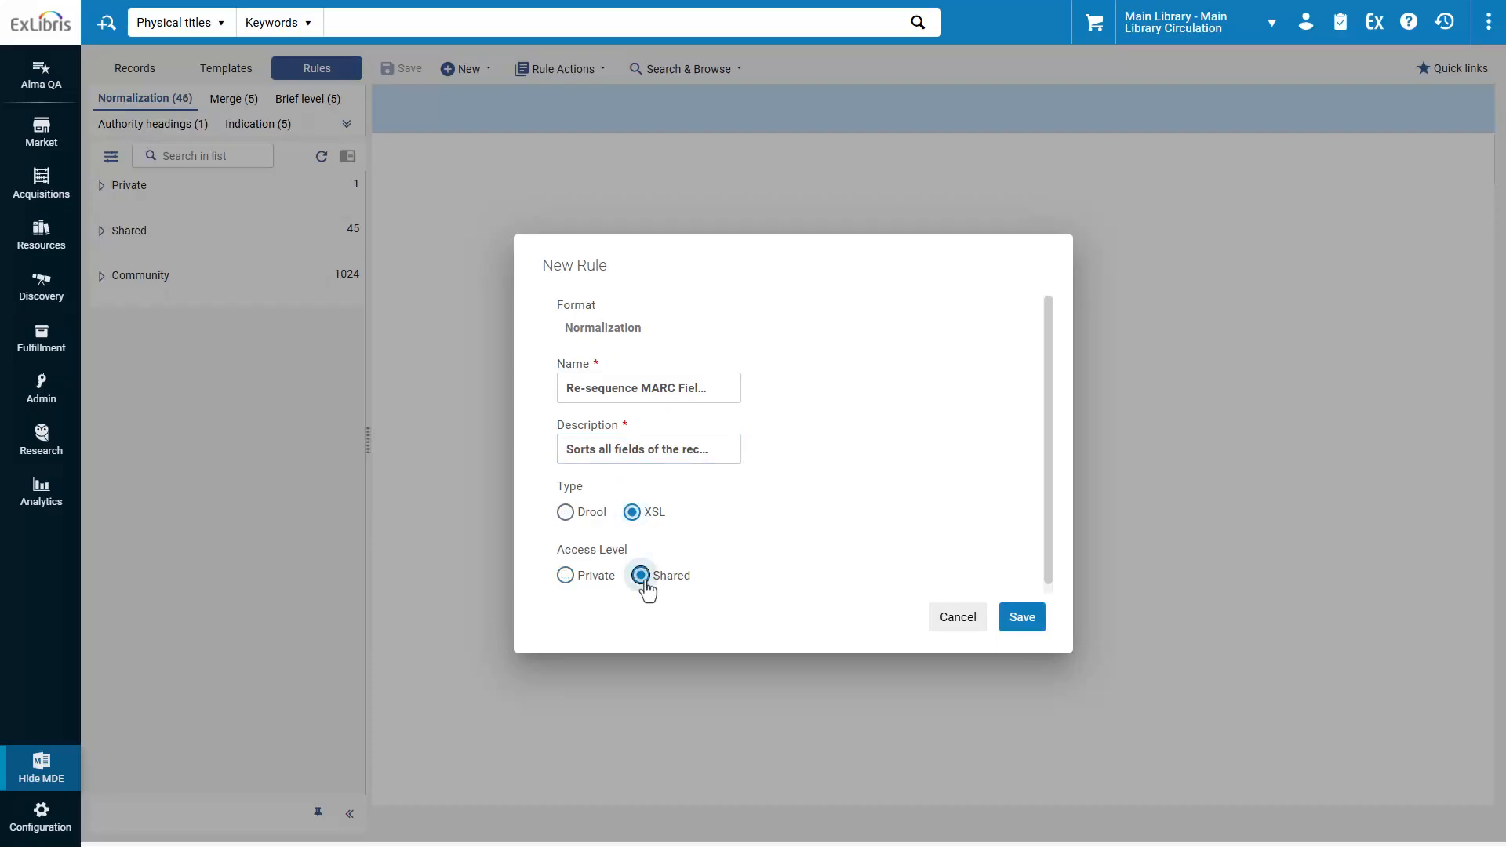
left_click(1021, 616)
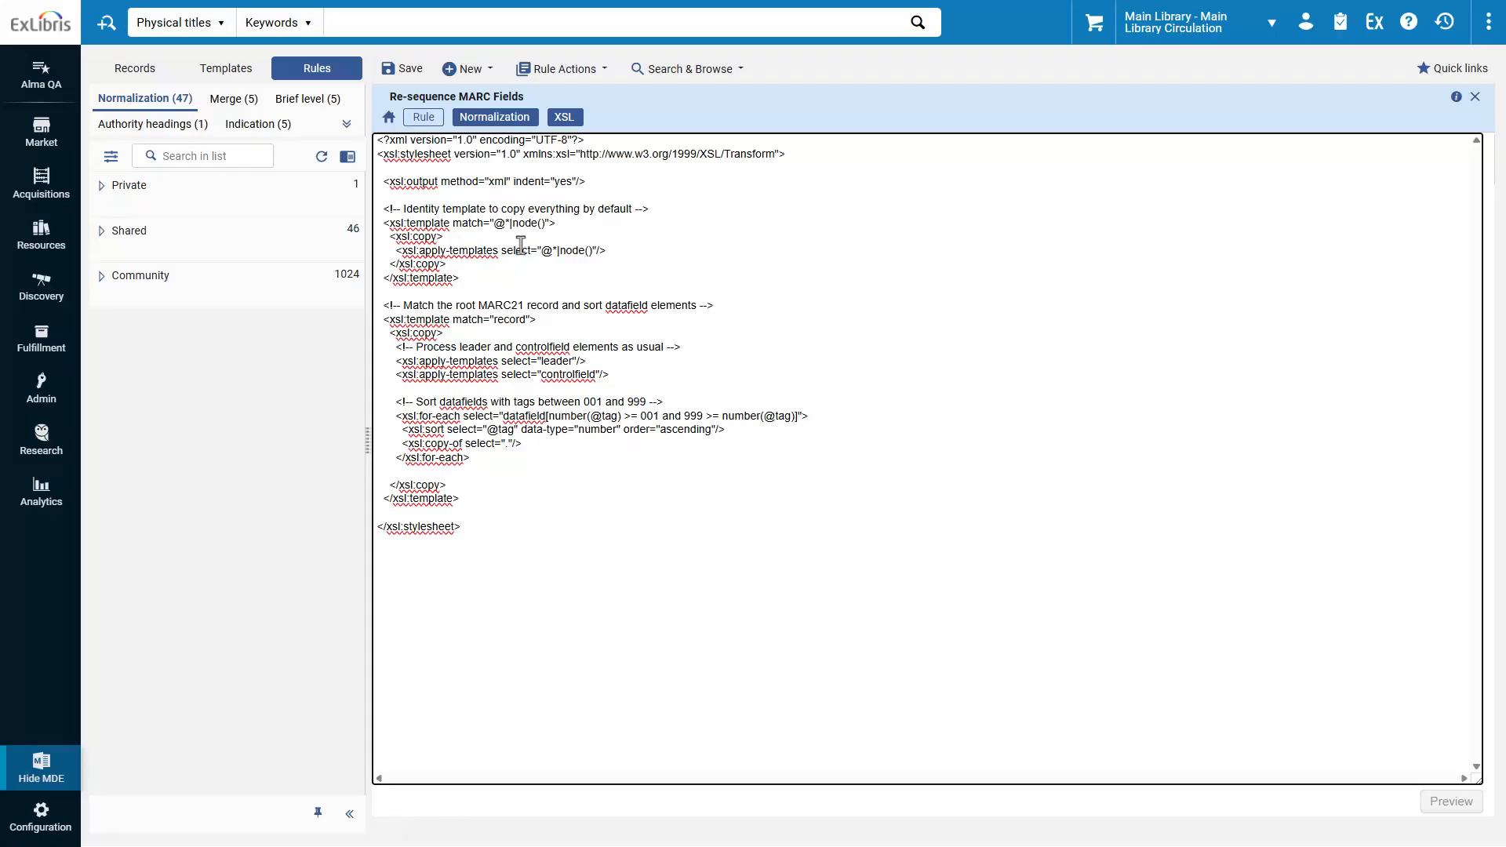
Step: Save the Re-sequence MARC Fields stylesheet and hide the Metadata Editor
left_click(462, 526)
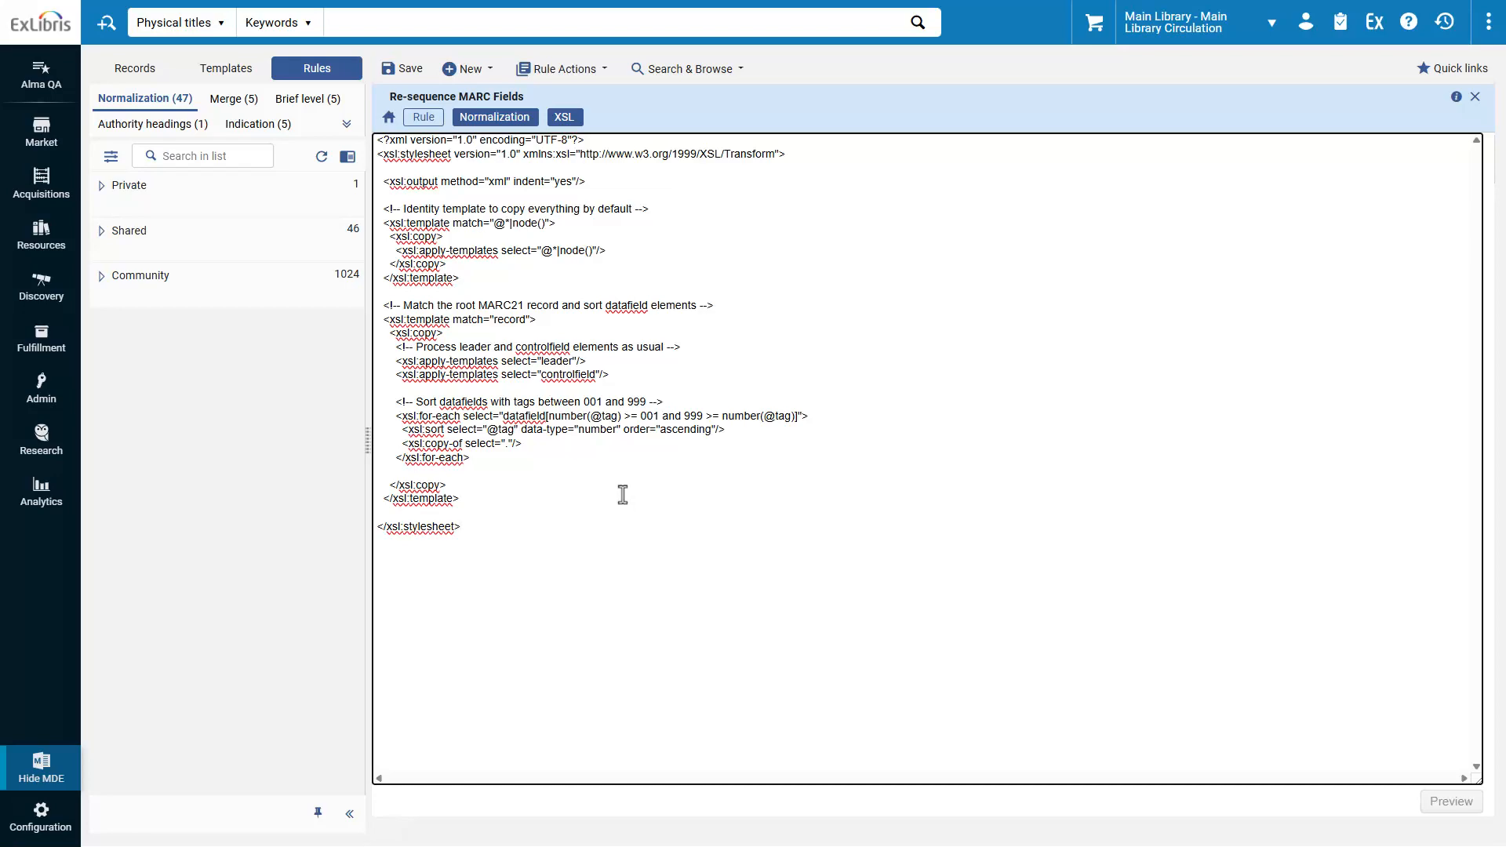
left_click(403, 68)
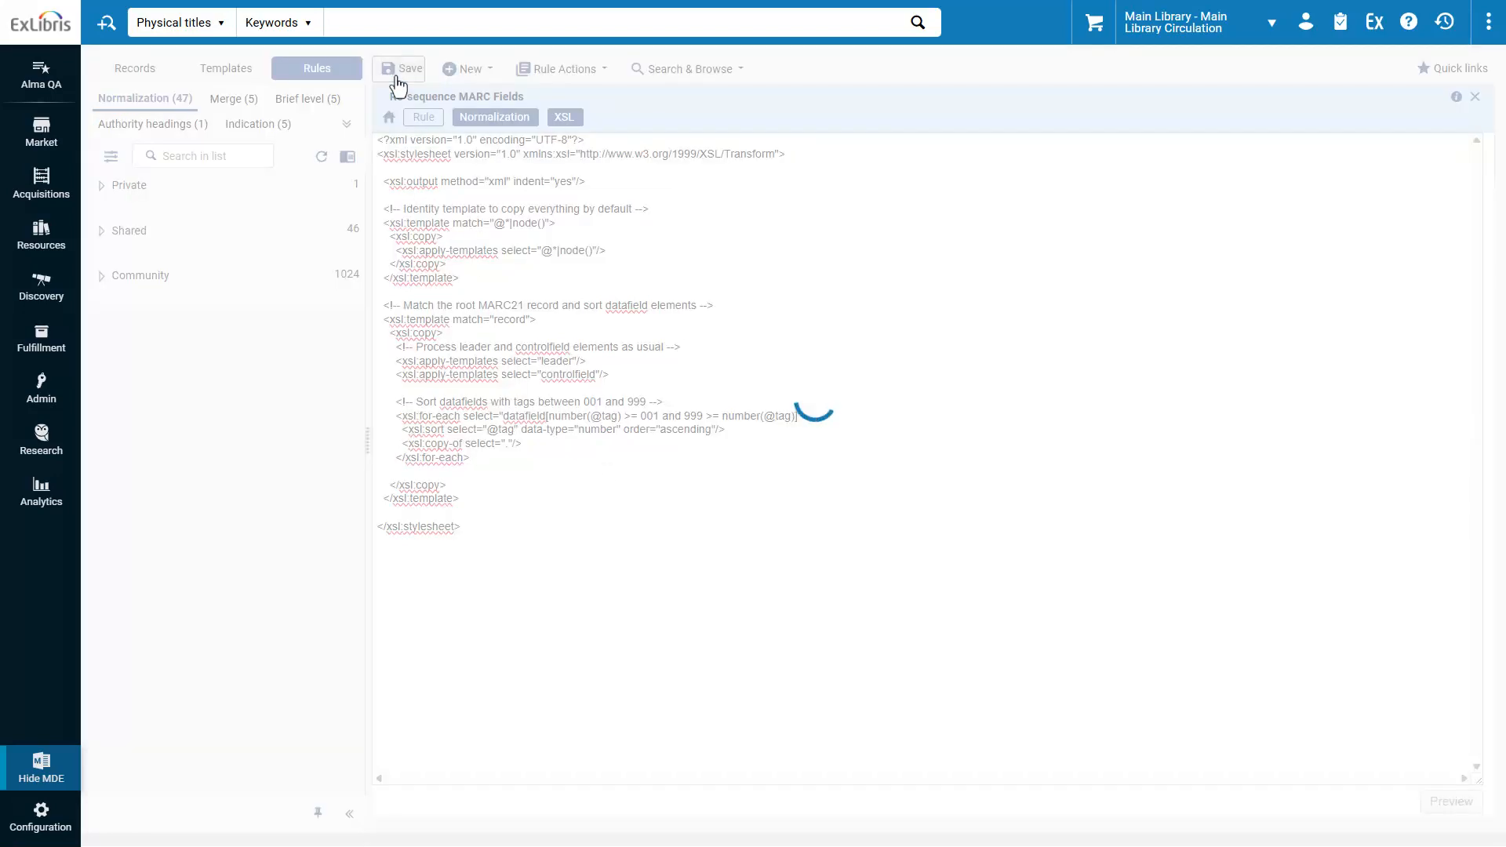
left_click(403, 68)
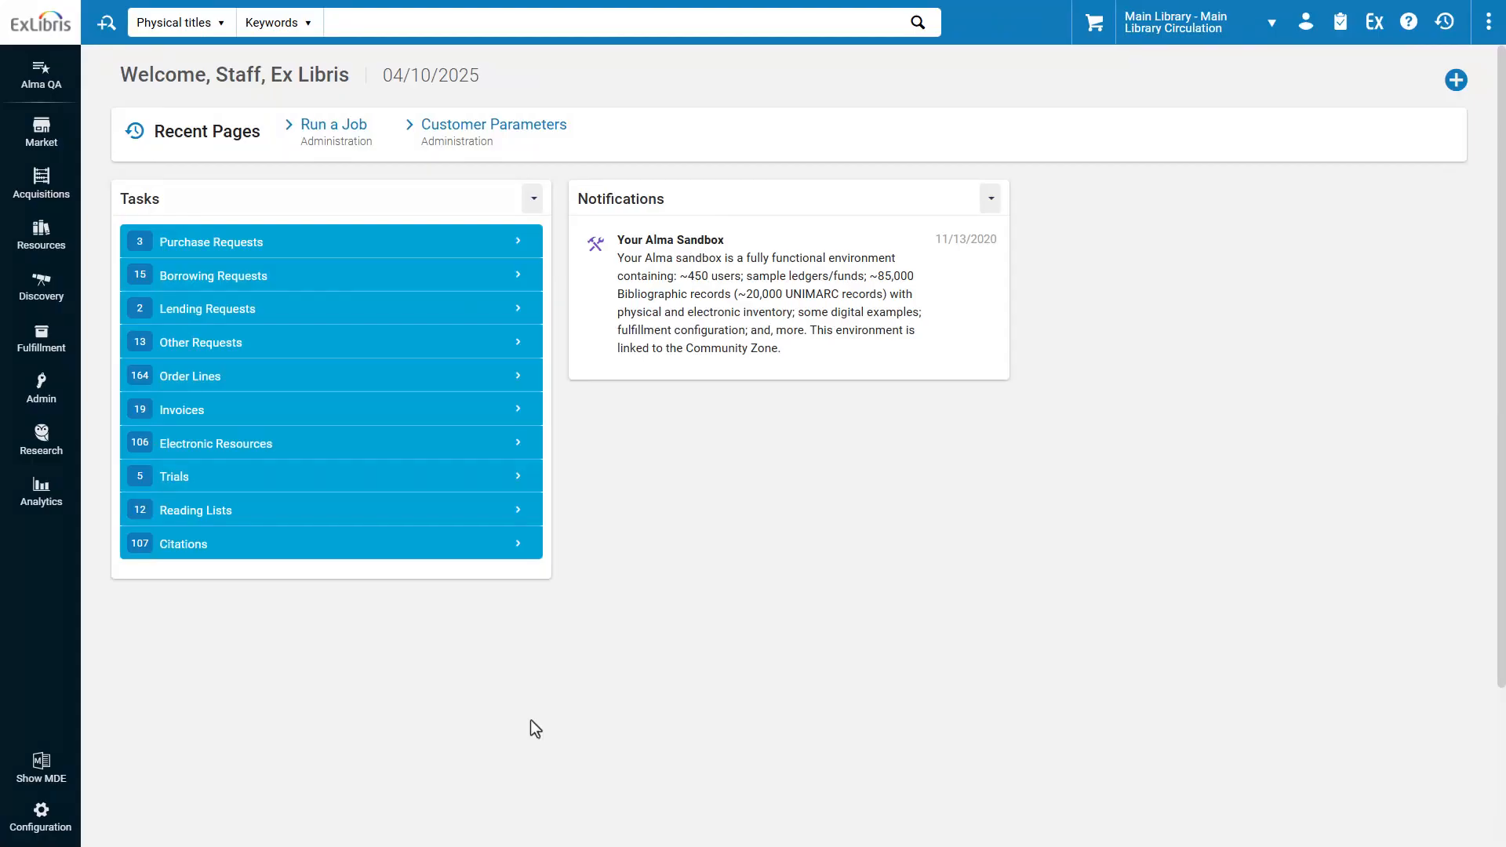
mouse_move(222, 798)
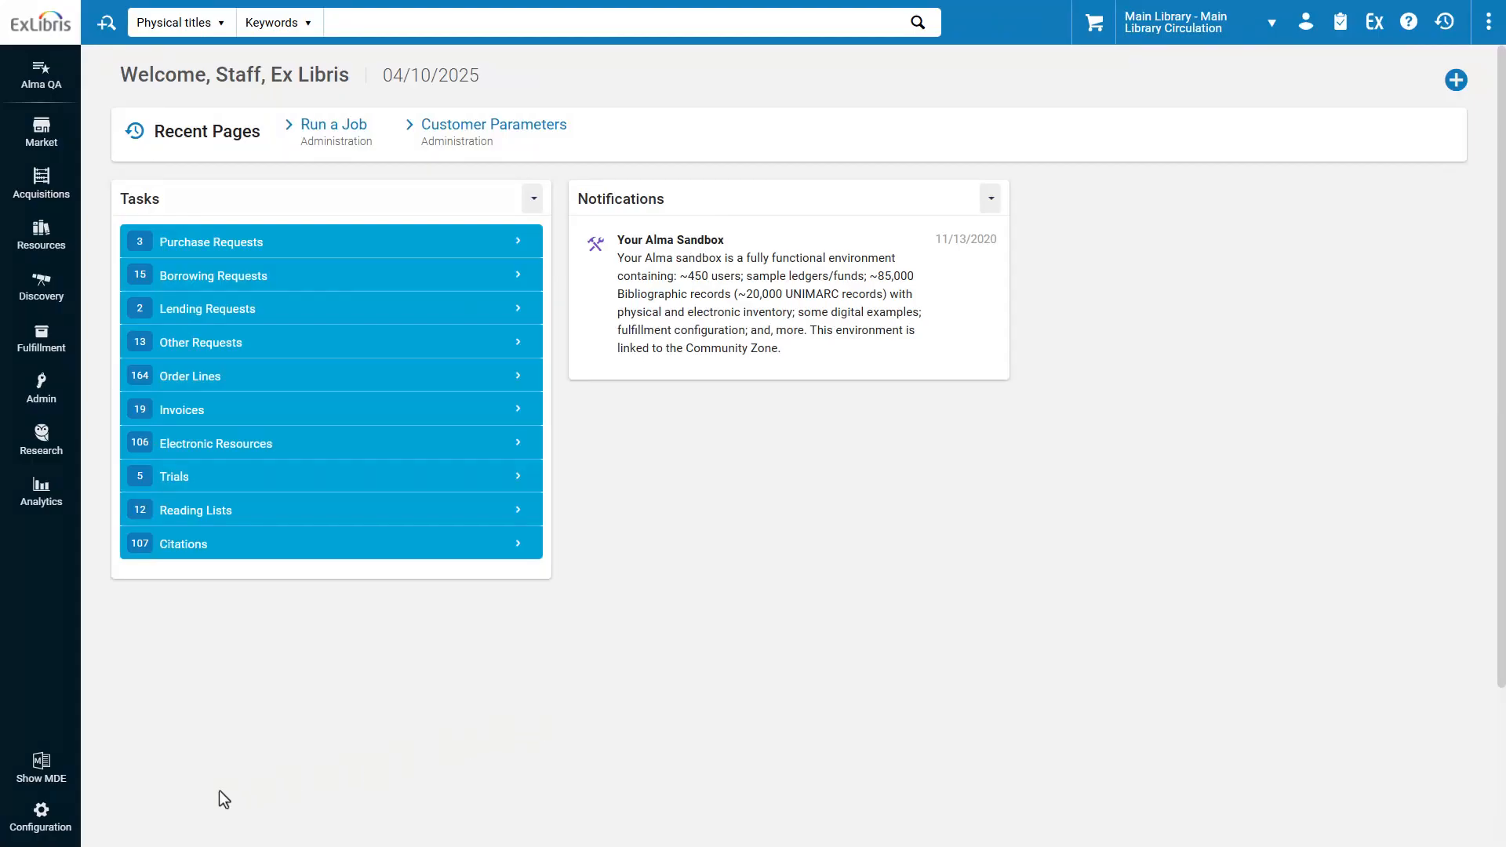
Step: Go to Configuration > Resources > General > Other Settings for customer parameters
left_click(39, 816)
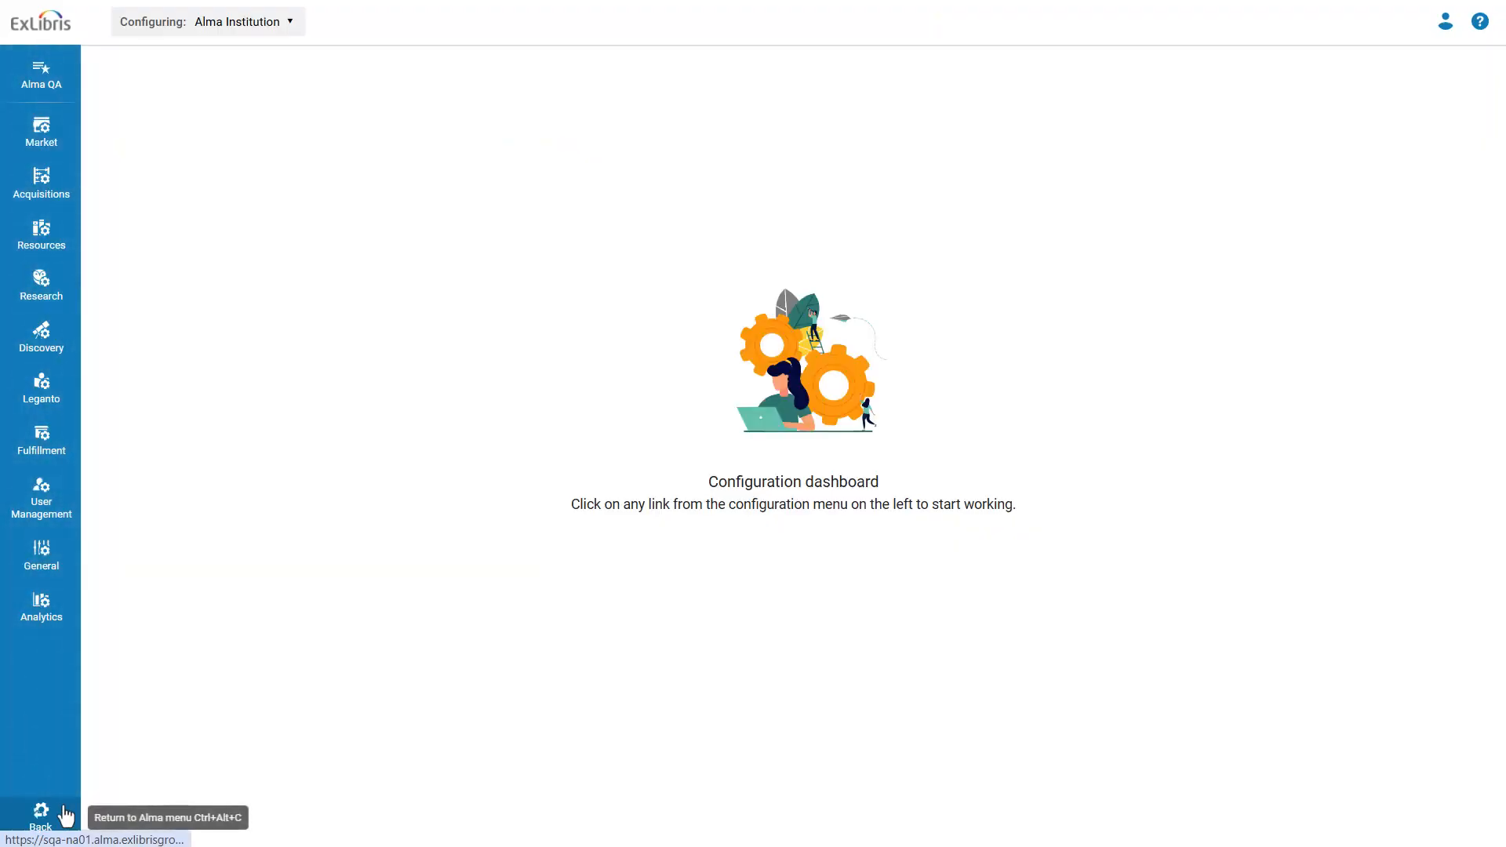
left_click(40, 232)
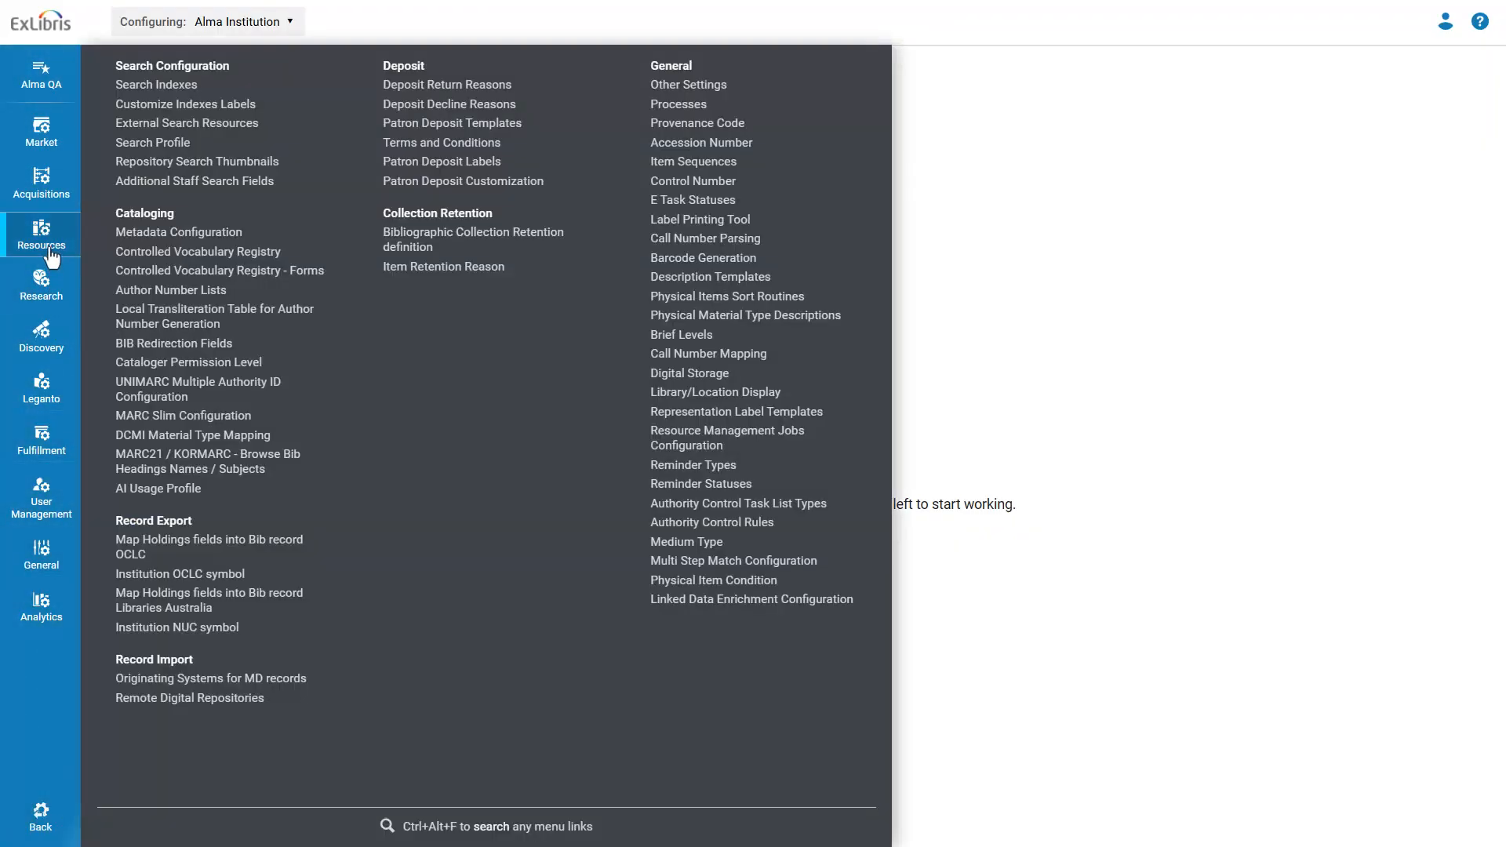
mouse_move(711, 72)
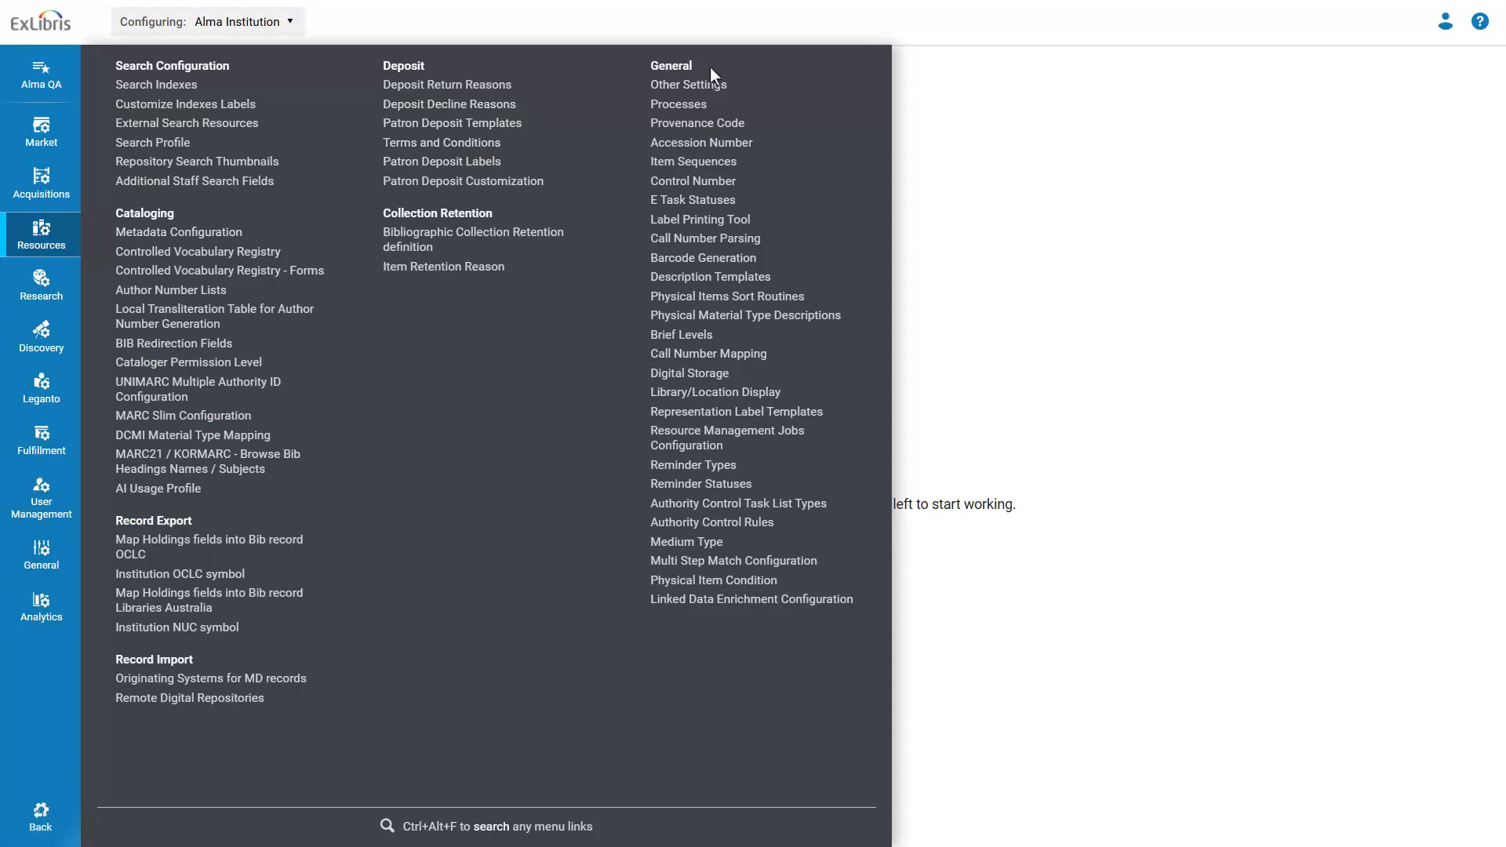
left_click(687, 84)
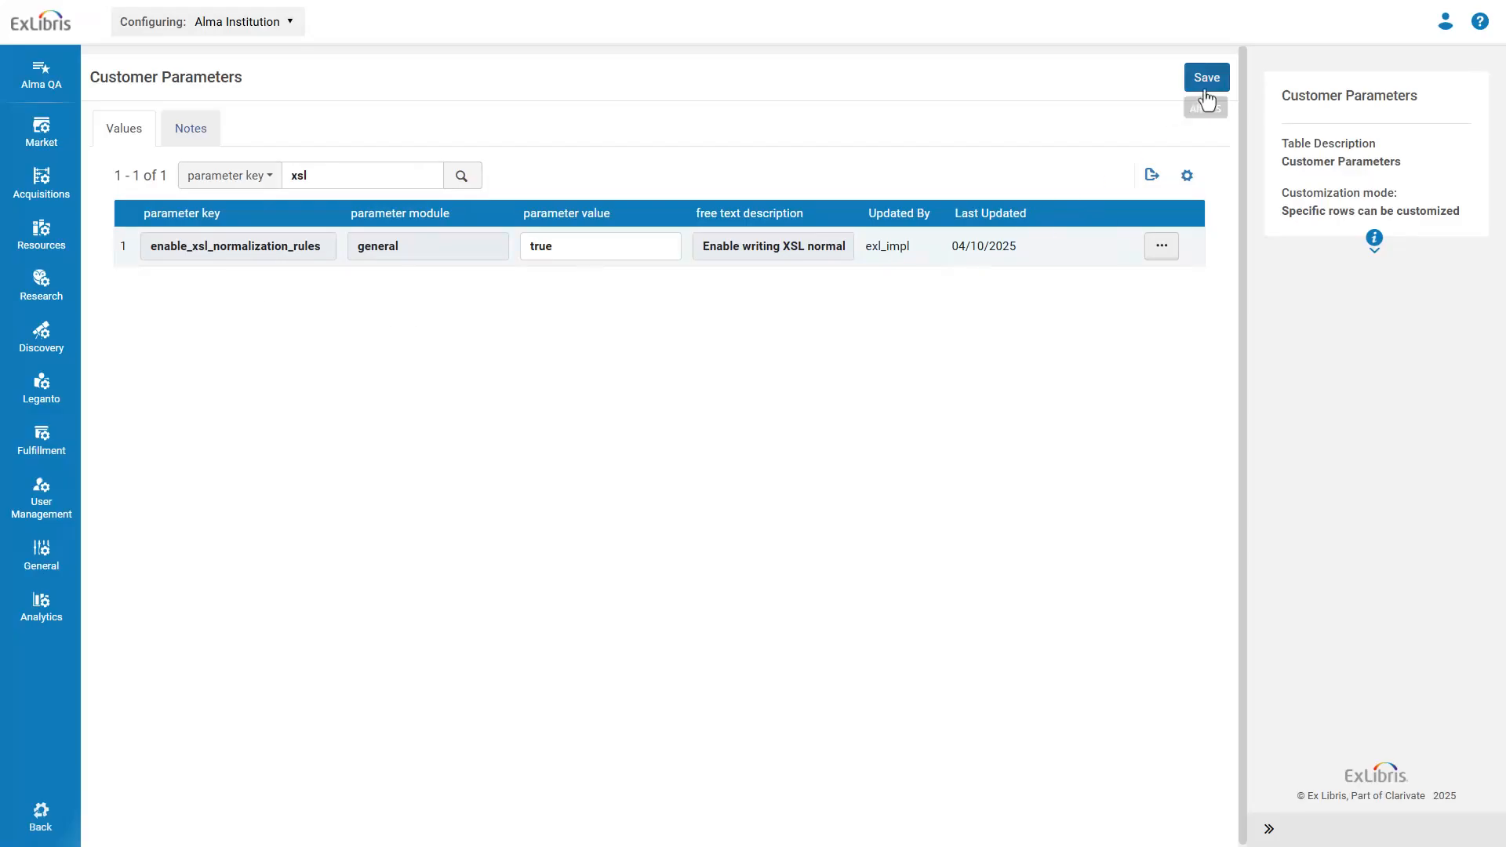
Step: Save enable_xsl_normalization_rules with value true
left_click(1205, 77)
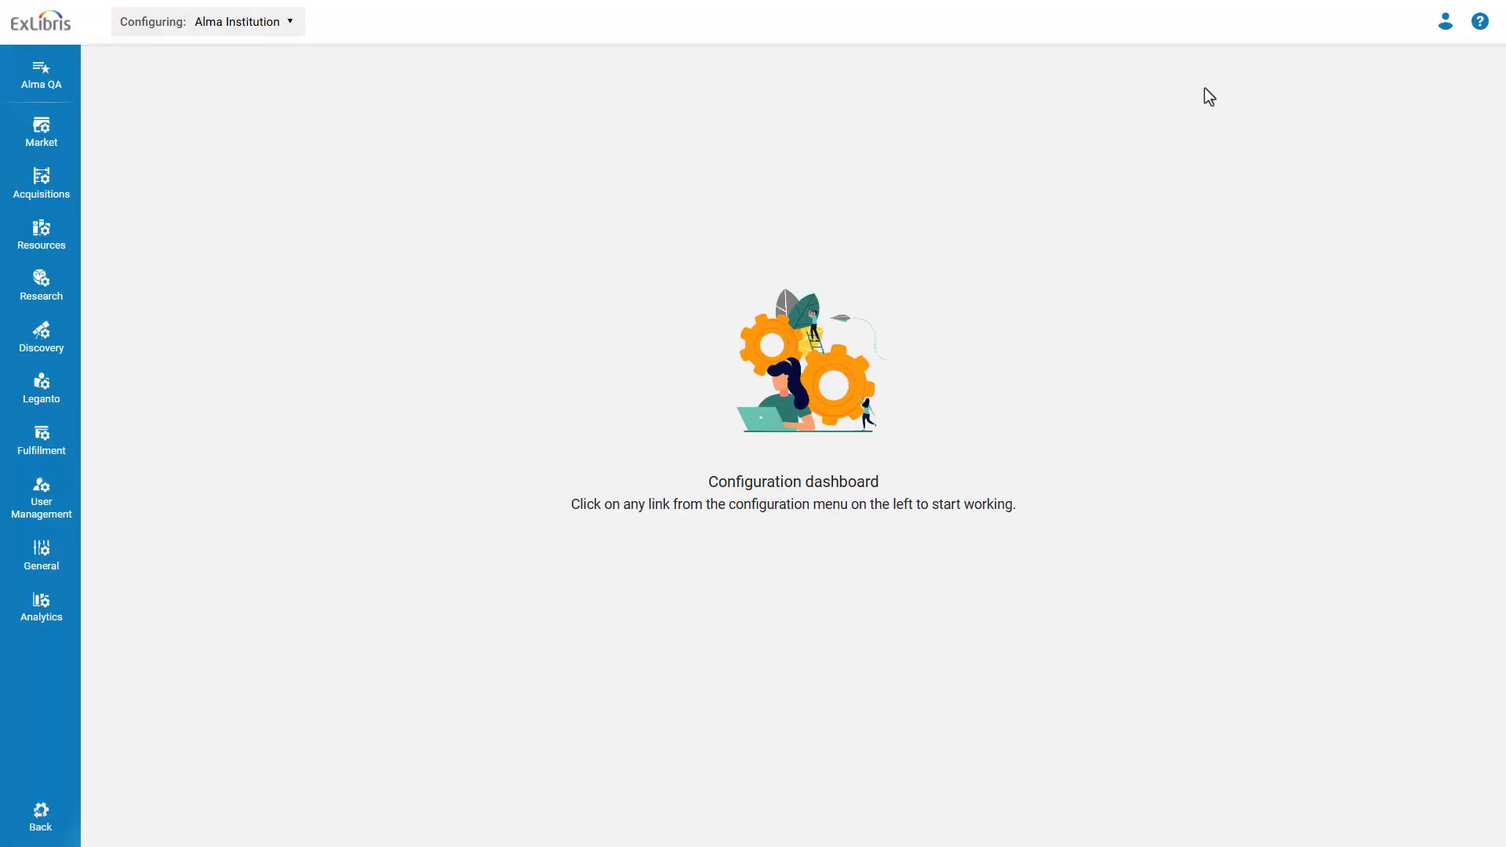